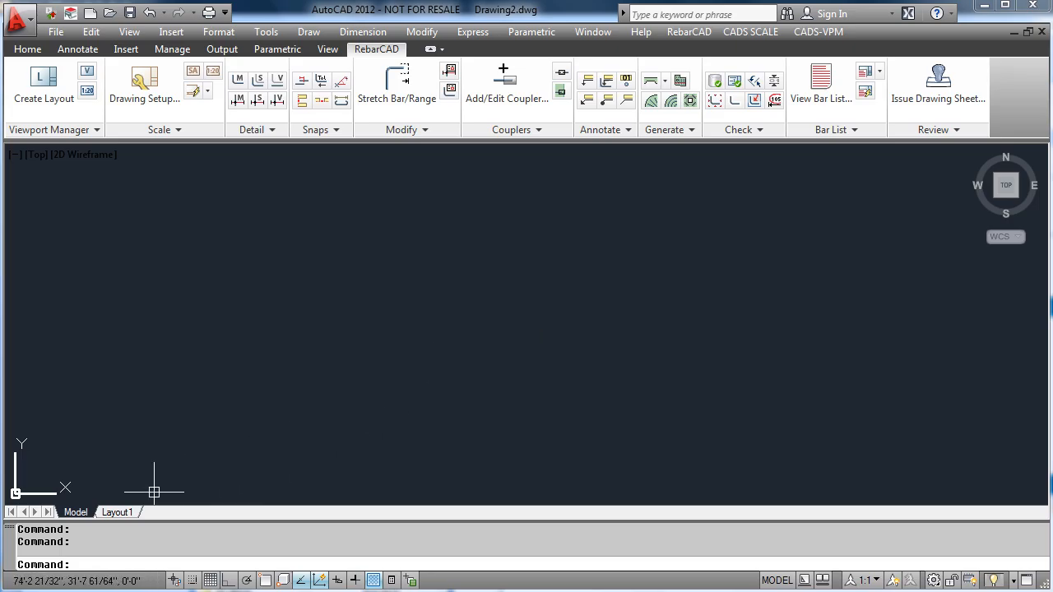
mouse_move(69, 184)
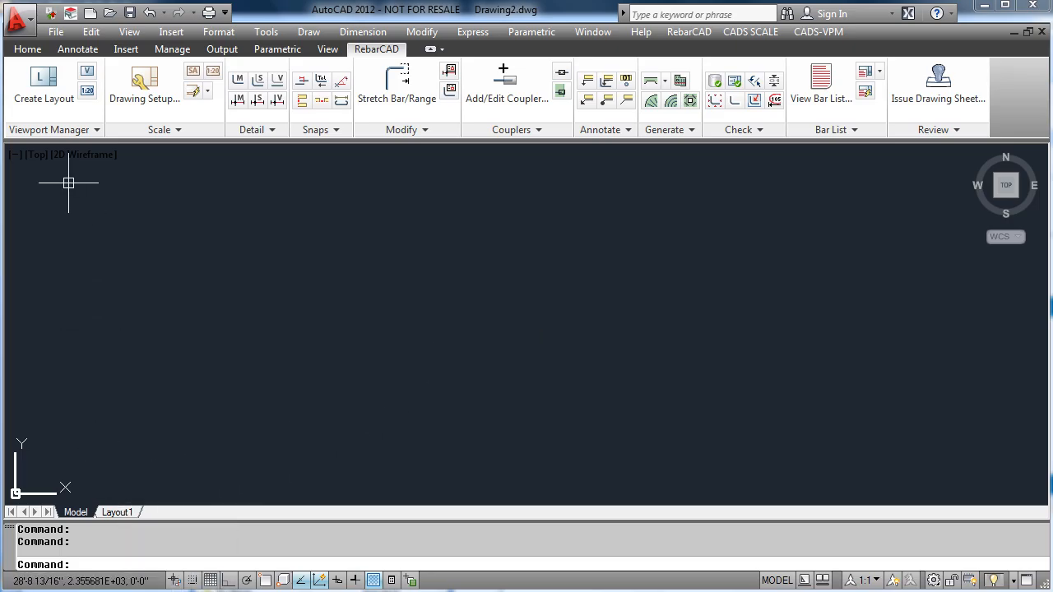
mouse_move(43, 82)
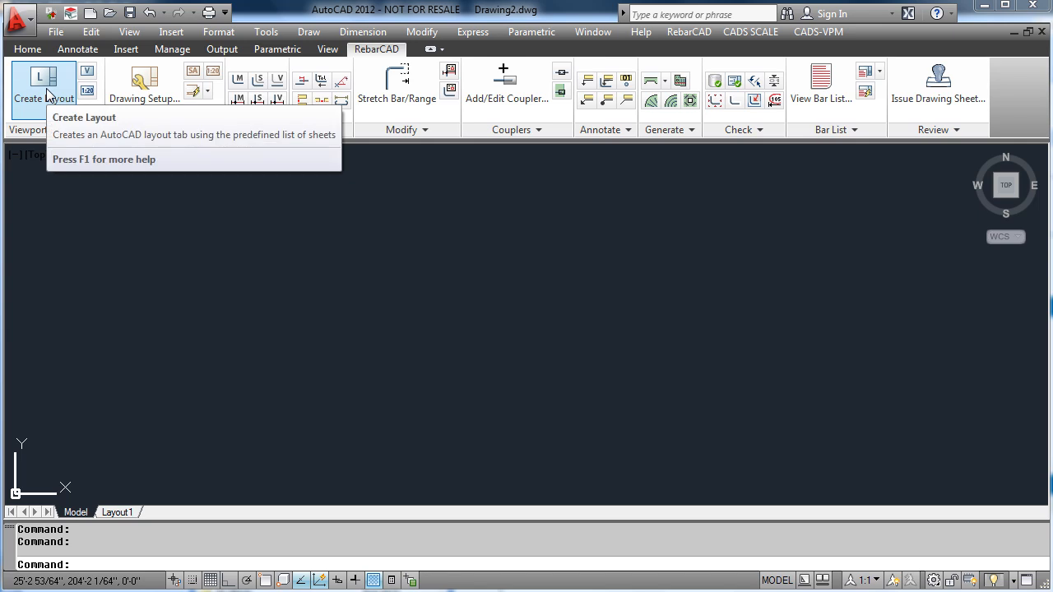
- Create layout 001 on a 17x22 sheet at 1:1/2" working scale
click(42, 85)
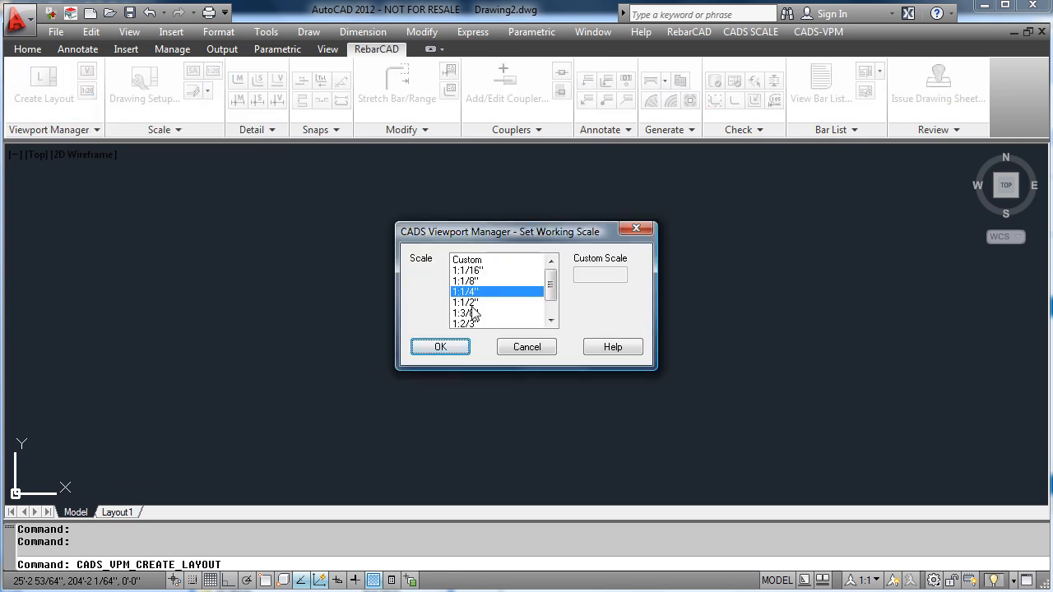
click(464, 303)
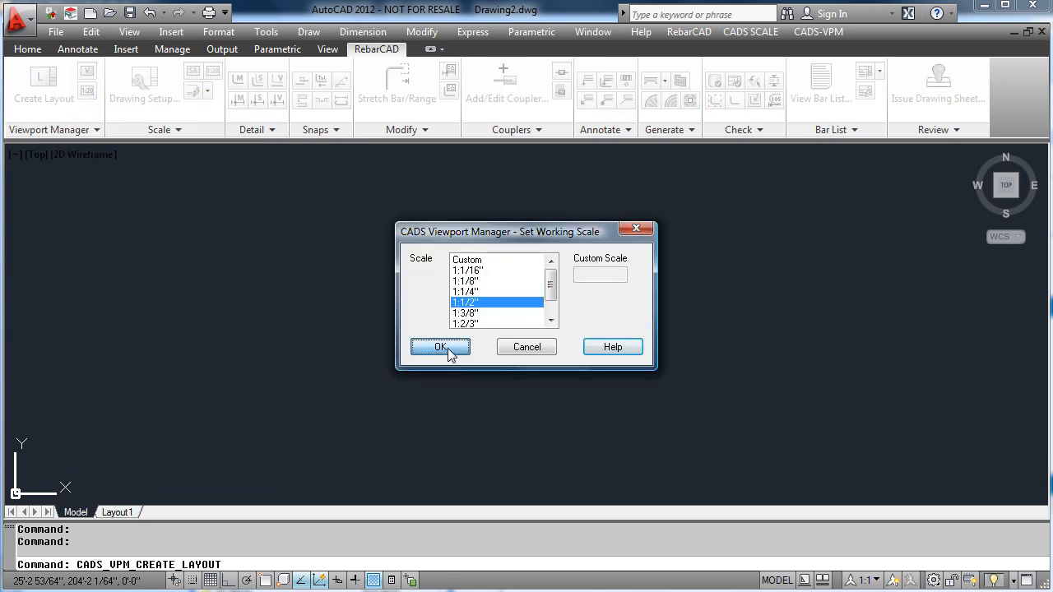
click(441, 345)
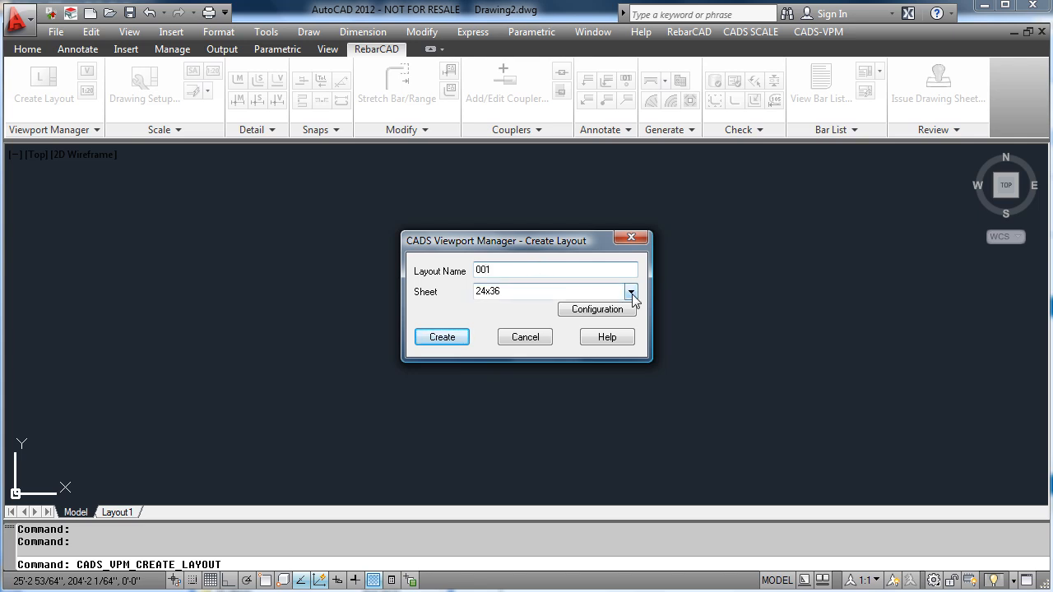
click(632, 291)
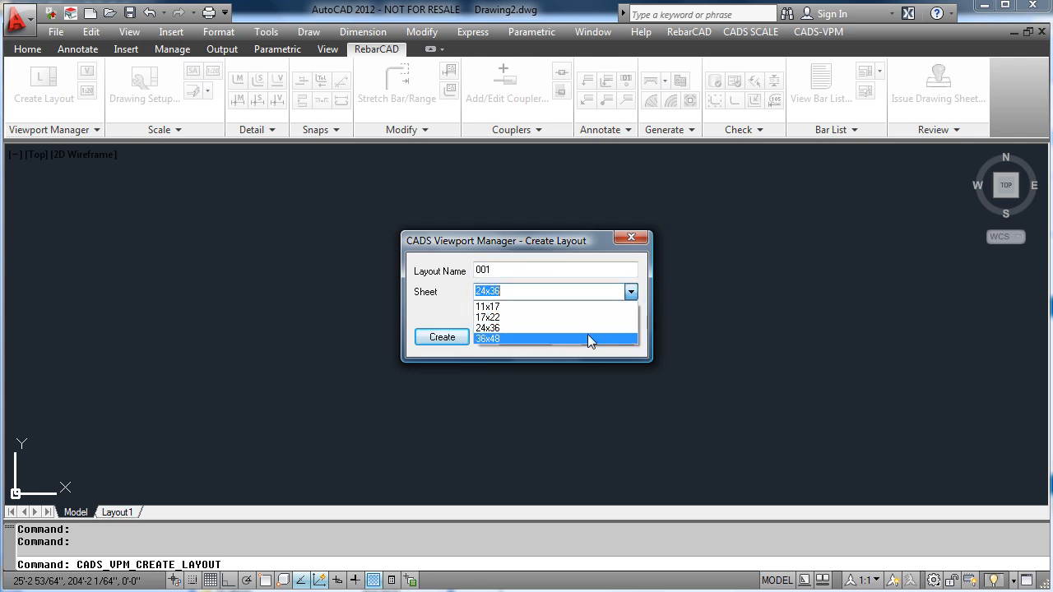
click(487, 316)
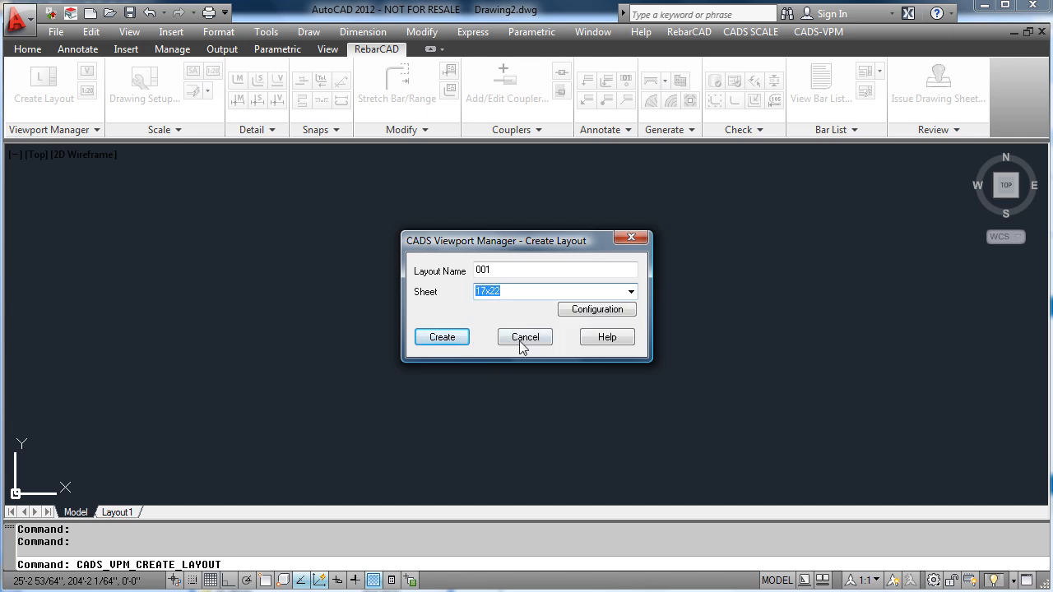
click(441, 336)
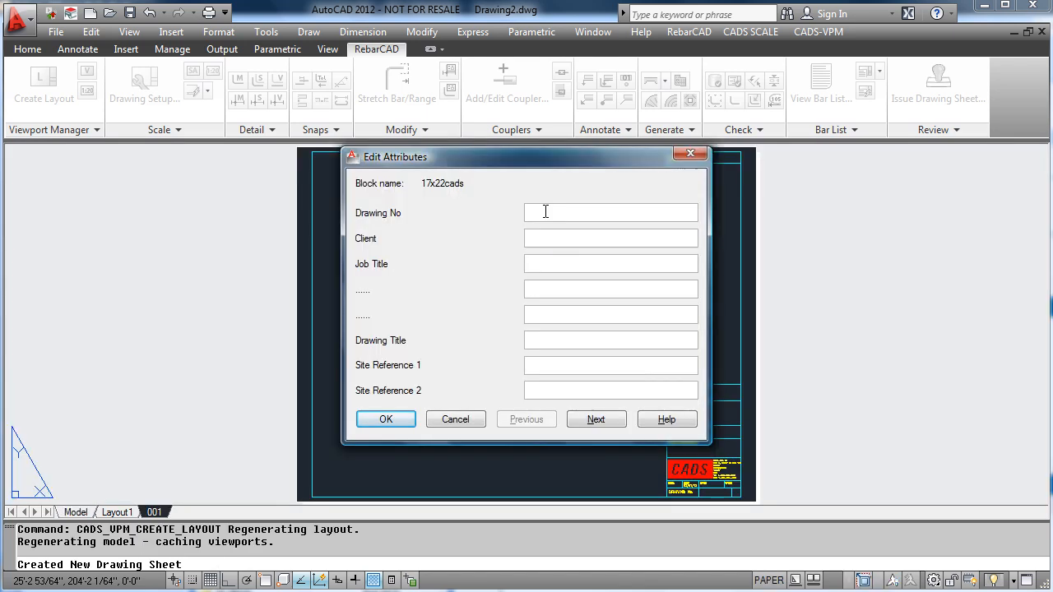
- Fill both pages of the title block attributes for layout 001 and accept them
text(001)
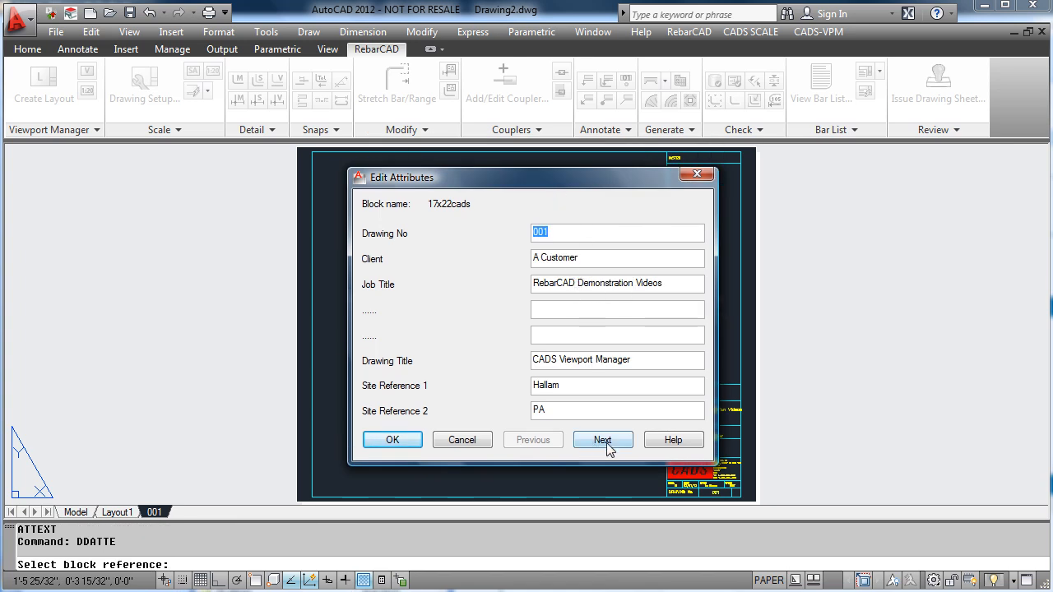
click(602, 439)
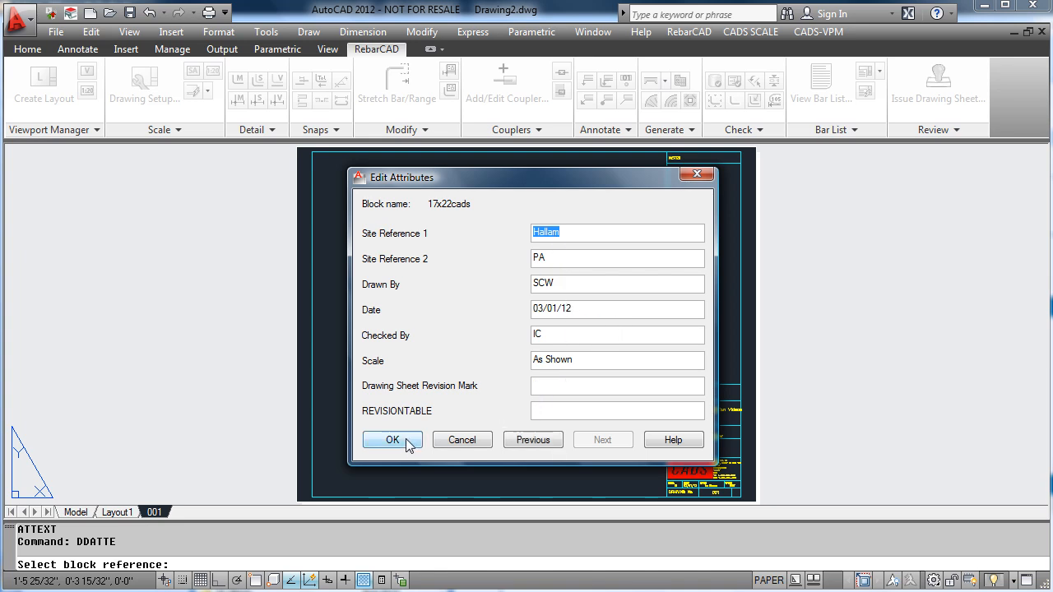
click(392, 439)
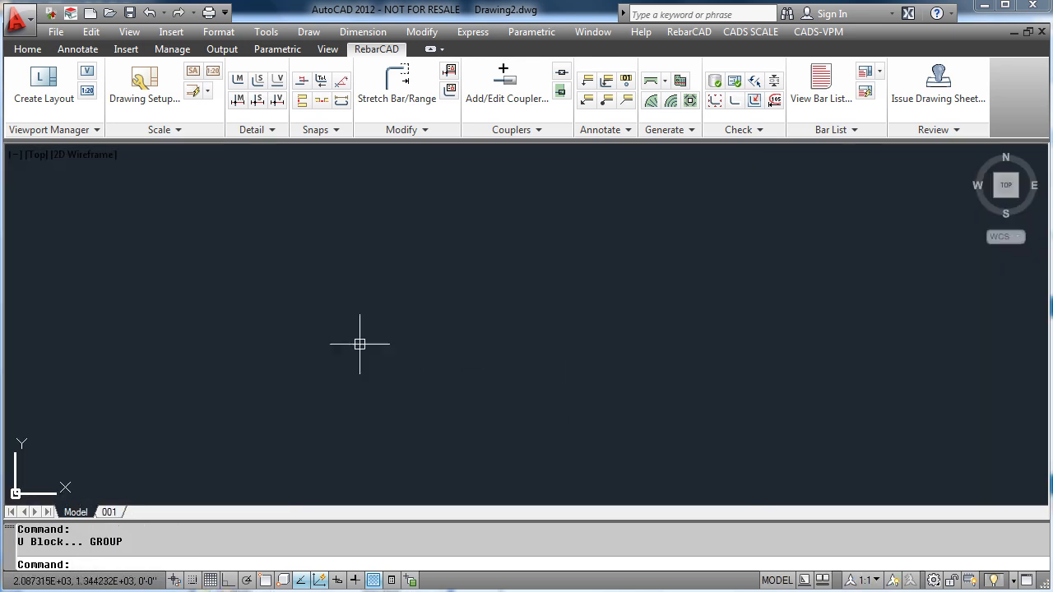
- Insert beam.dwg as an exploded block into model space
click(27, 49)
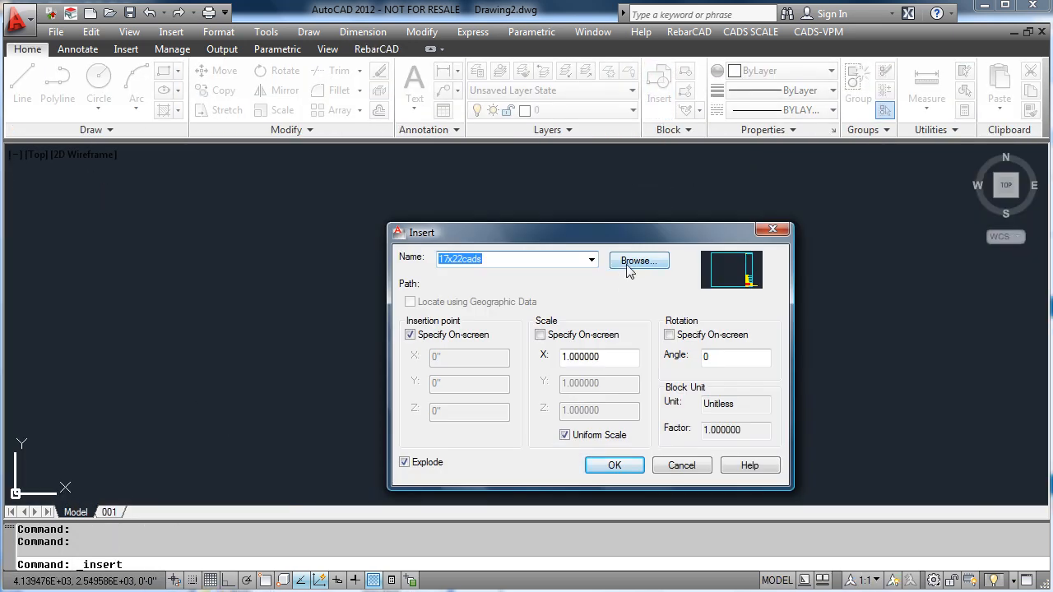
click(638, 260)
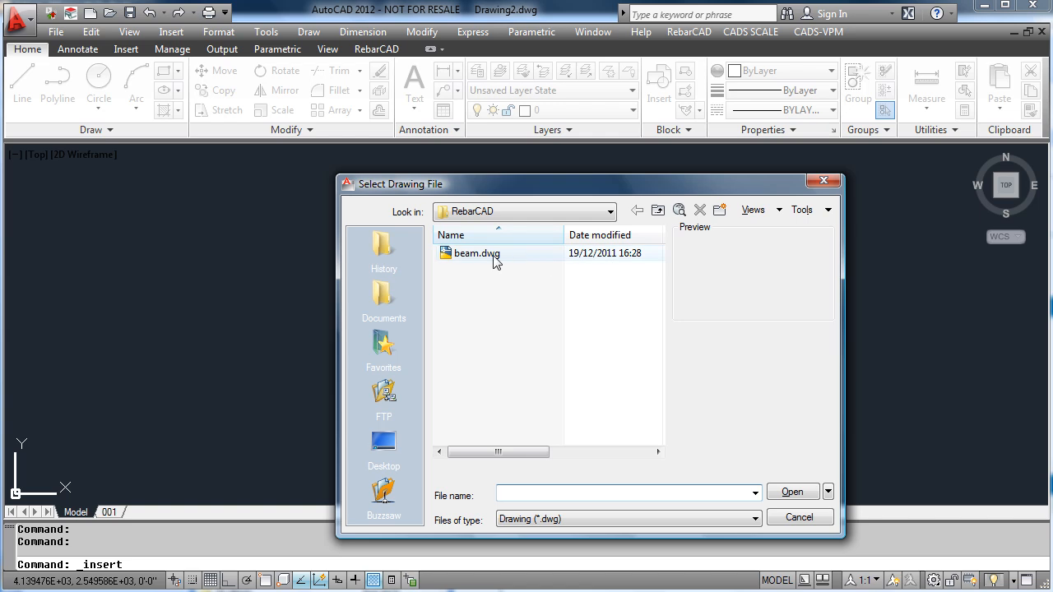
click(475, 253)
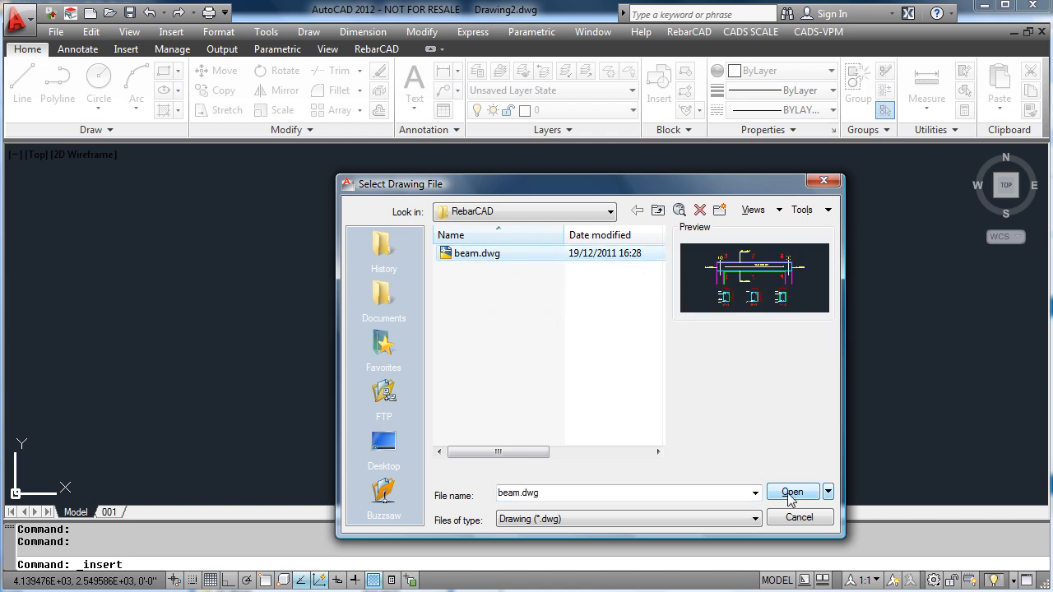
click(793, 492)
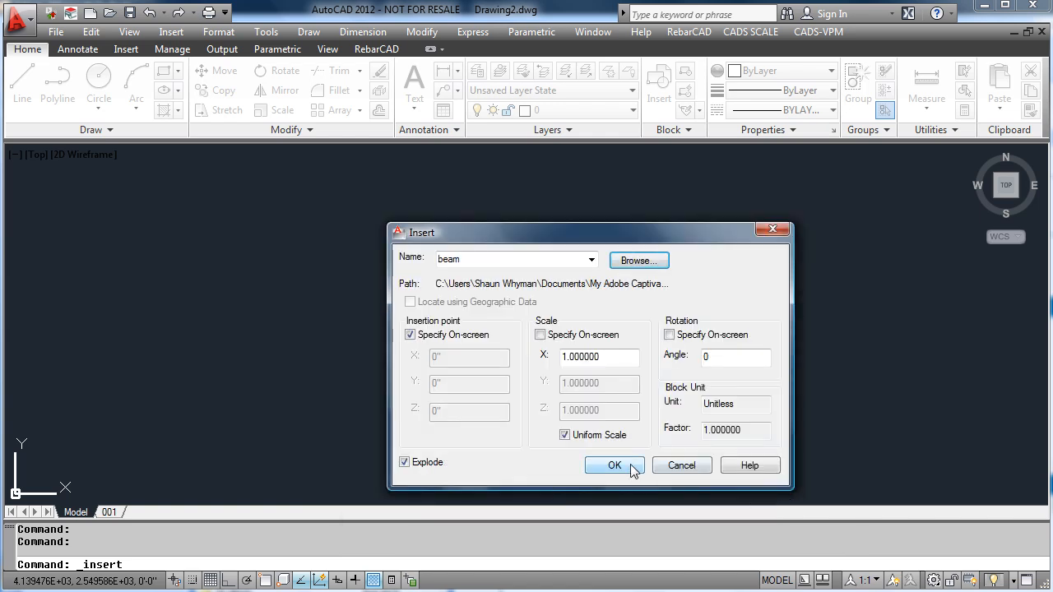
click(613, 464)
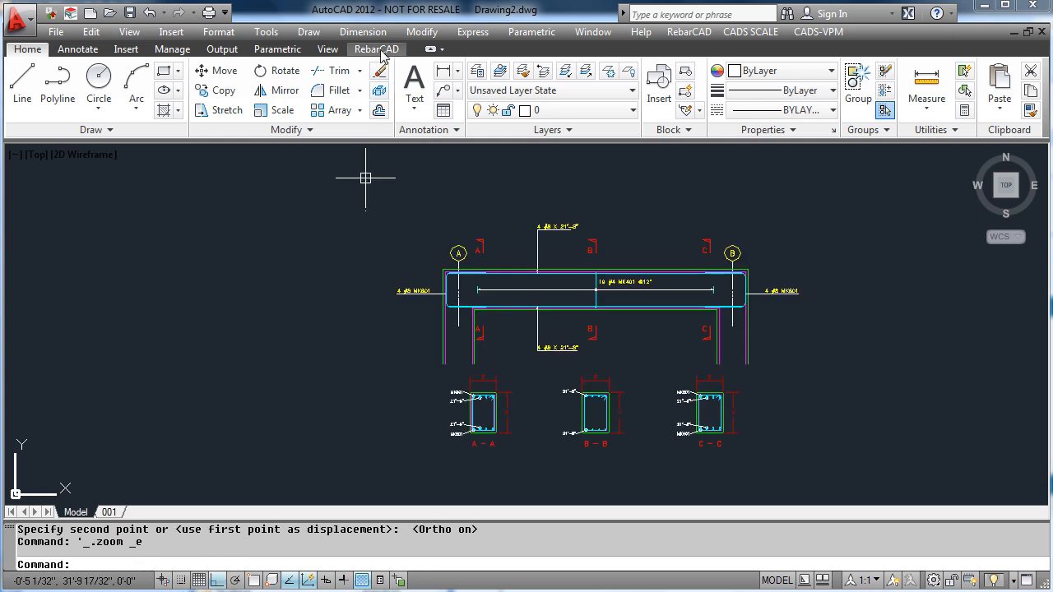
- Create a scaled viewport of the beam elevation and sections via the RebarCAD Viewport Manager
click(375, 49)
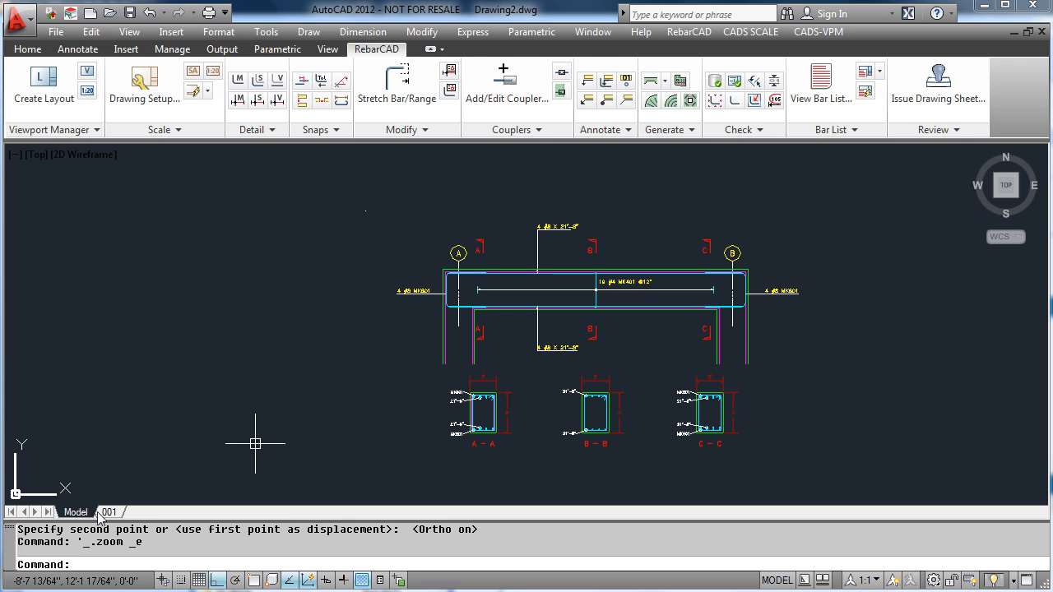
click(109, 511)
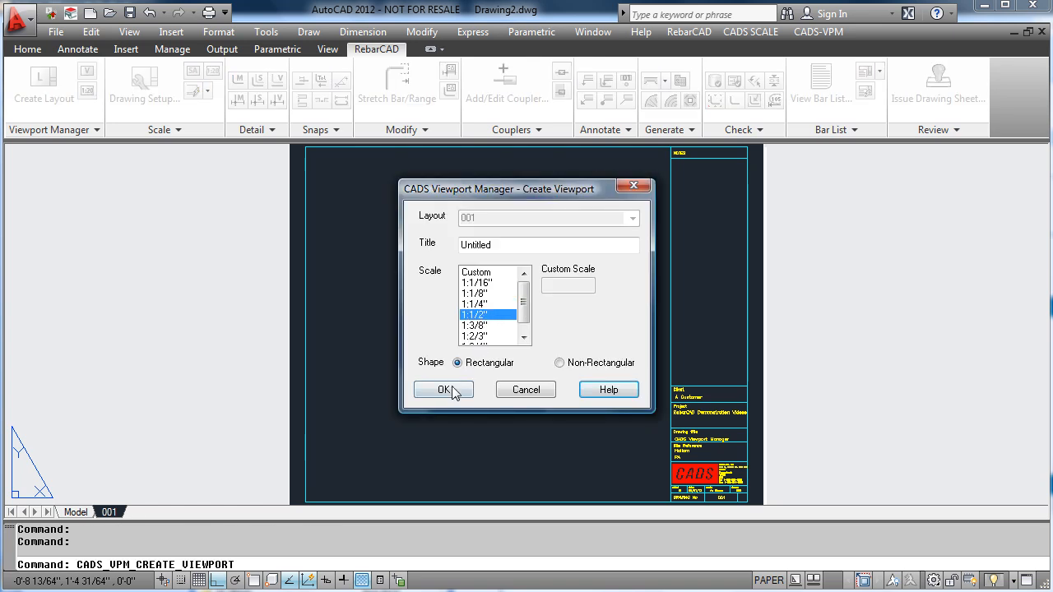
click(444, 389)
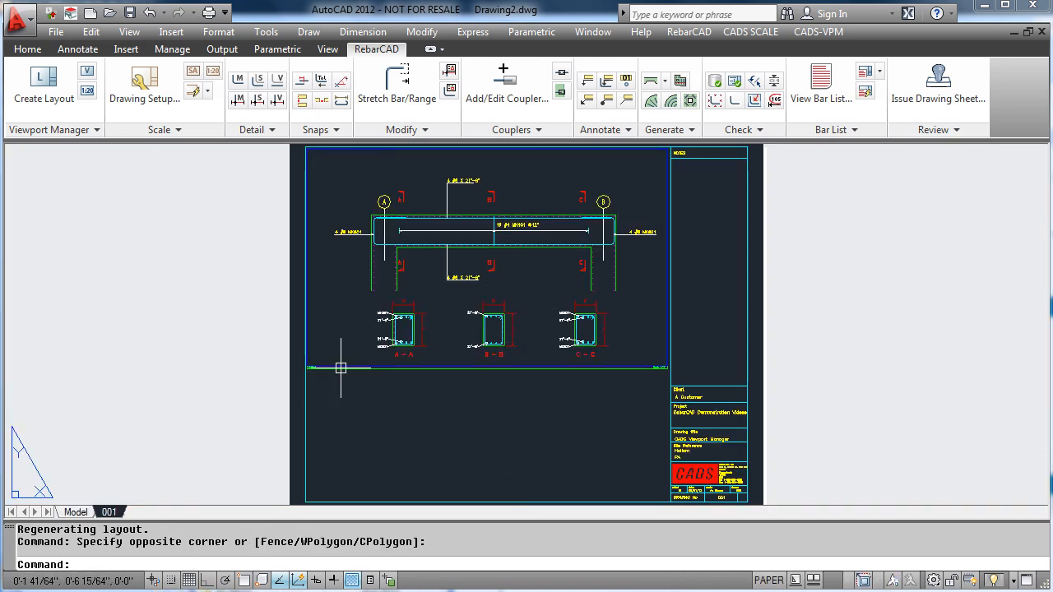
mouse_move(85, 73)
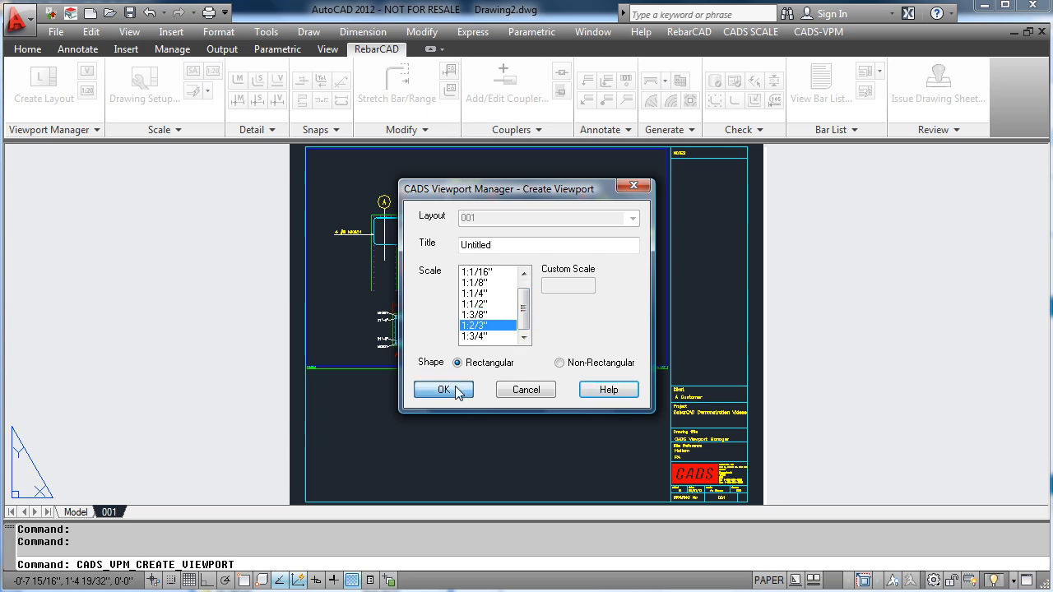
- Confirm the 1:1/2" scale for the second viewport showing sections A-A and B-B
click(443, 388)
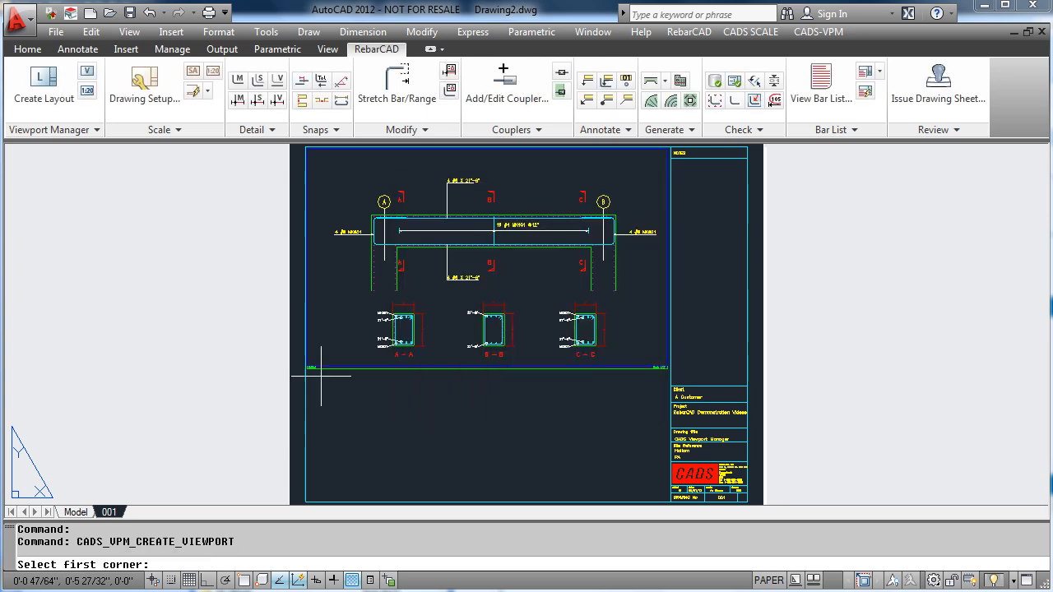
mouse_move(316, 366)
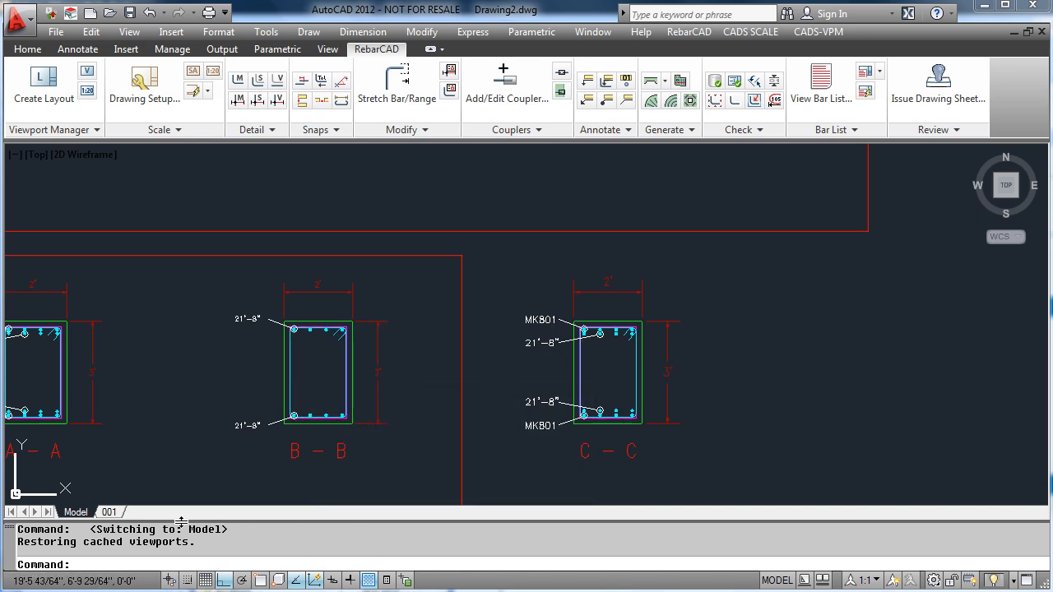
- Create a third viewport around section C-C on layout 001 and check it in model space
click(108, 512)
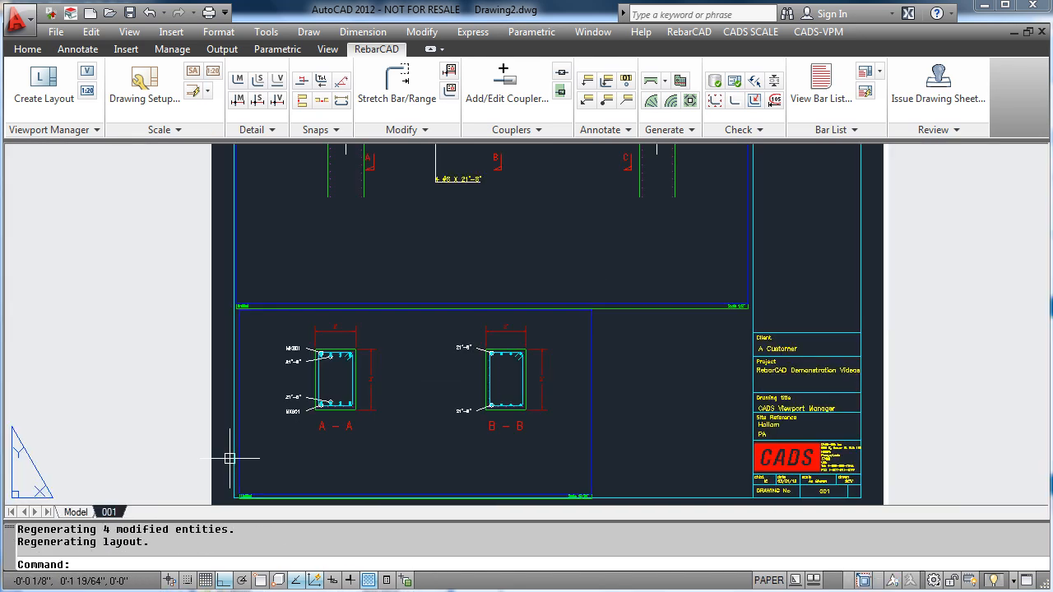
mouse_move(86, 72)
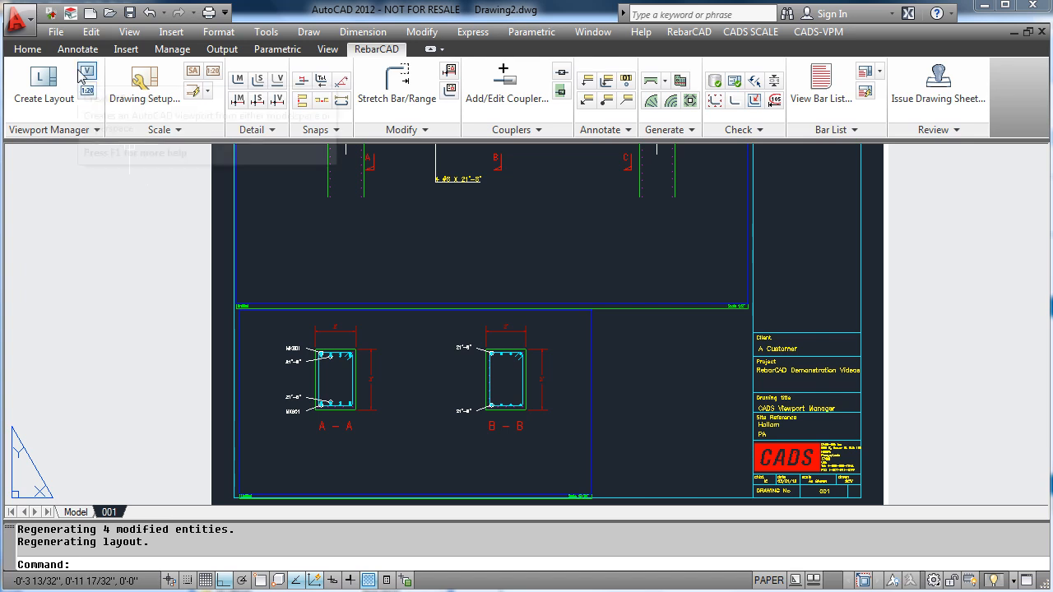
click(85, 72)
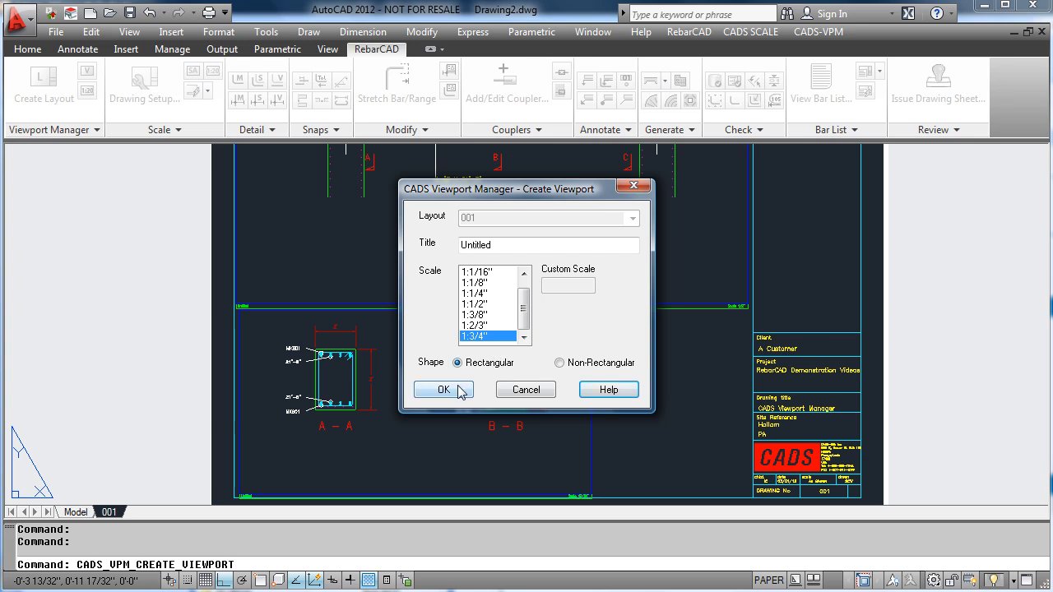
click(442, 388)
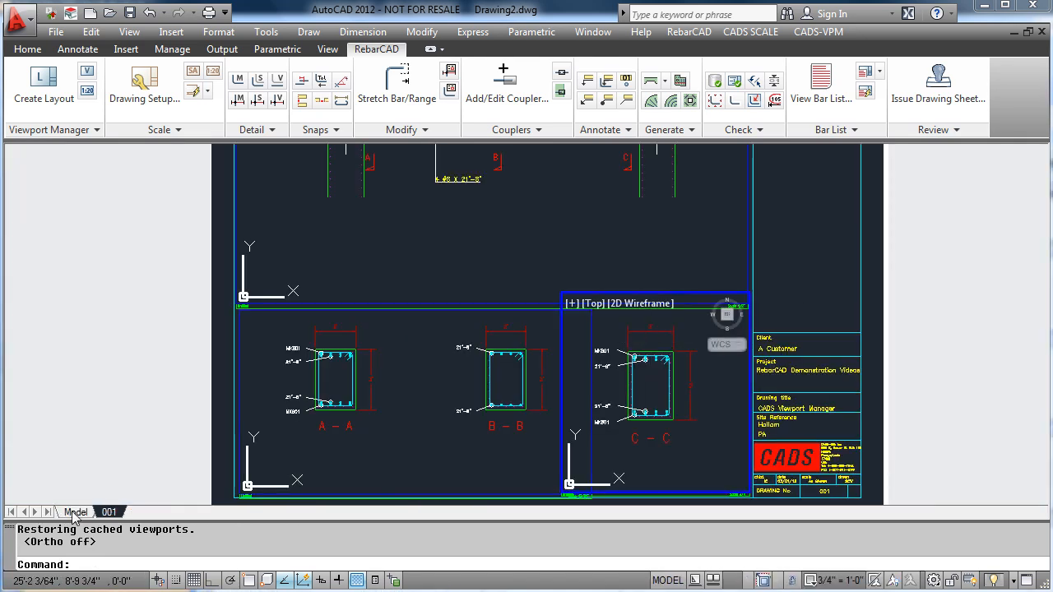
click(75, 511)
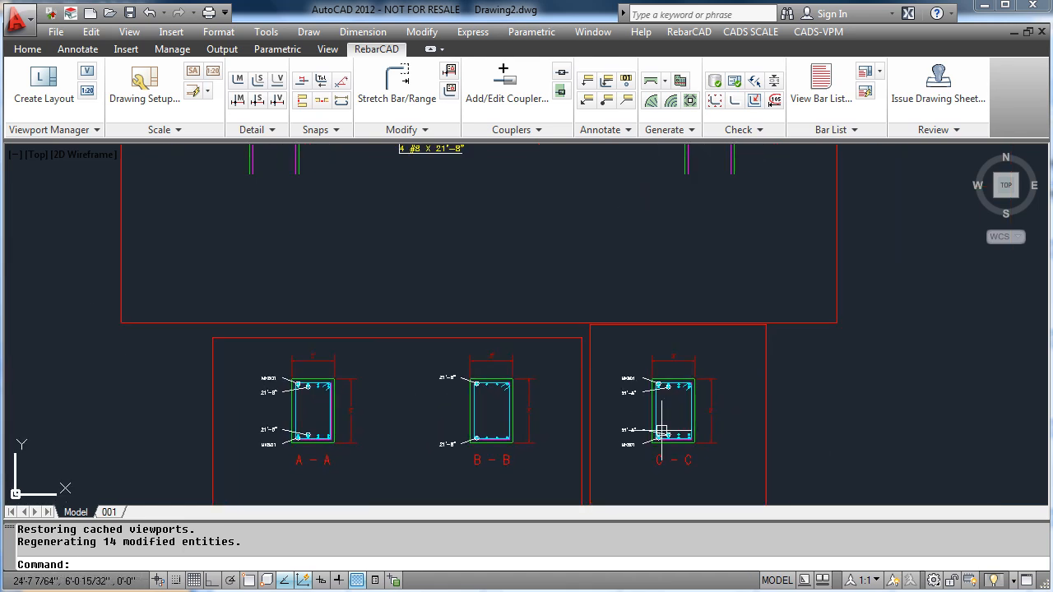
scroll(up, 3)
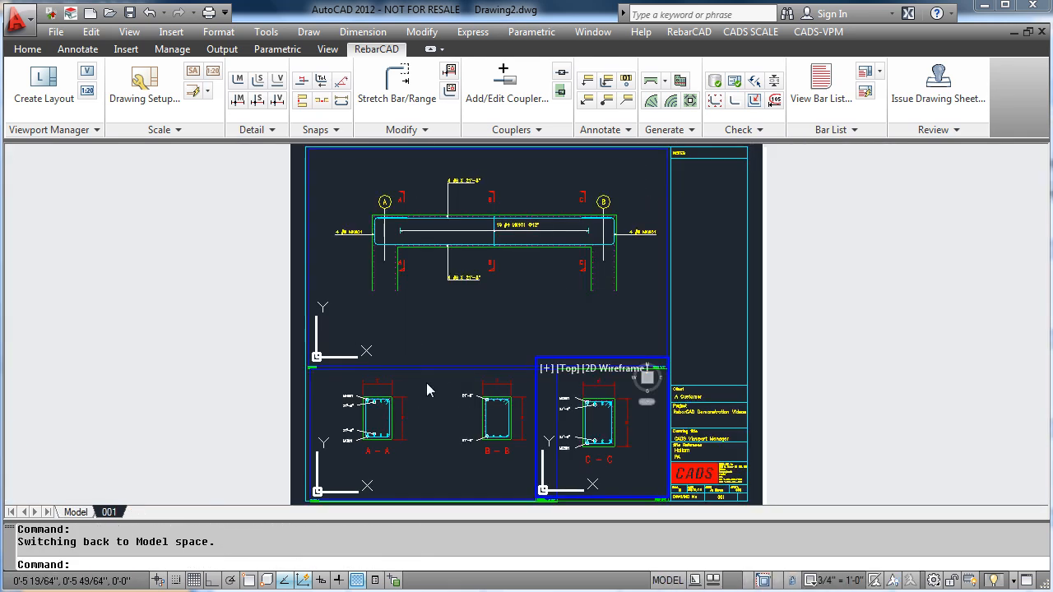
- List the drawing layers from the Home ribbon and scroll to the VIEWPORTS layer
click(26, 50)
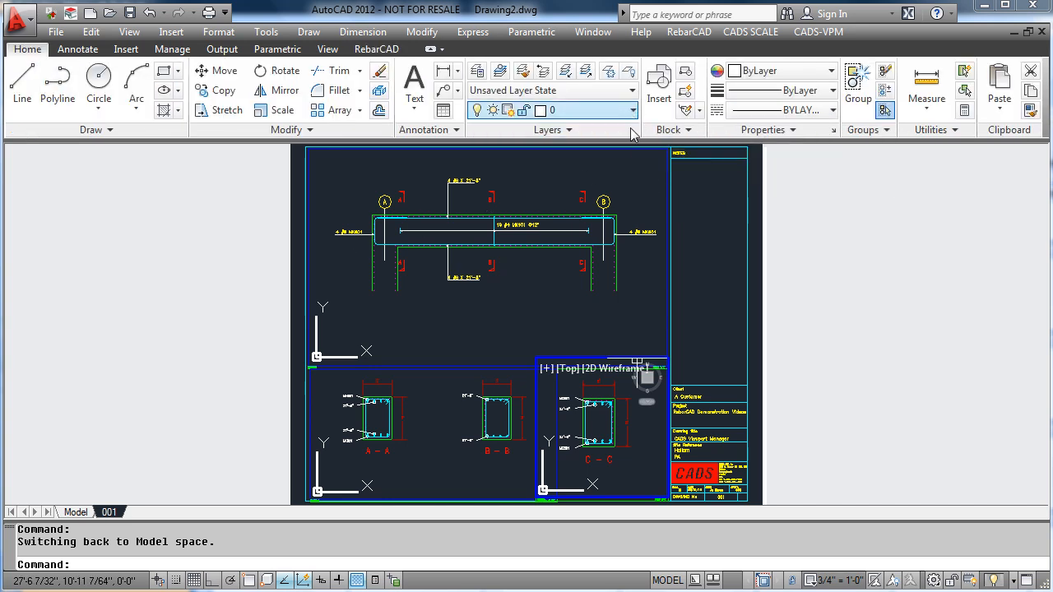
click(632, 110)
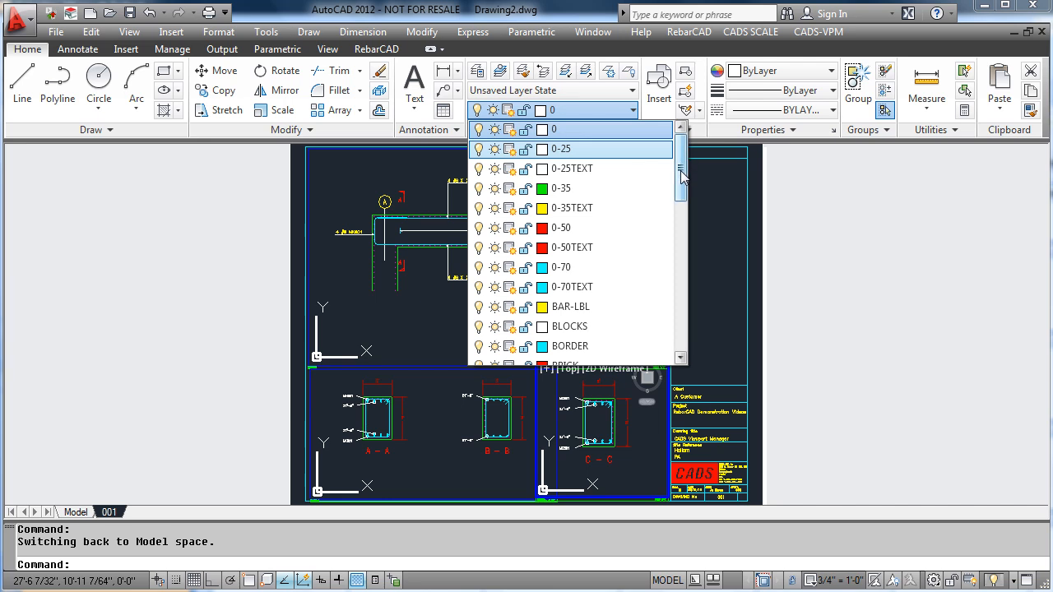
scroll(down, 3)
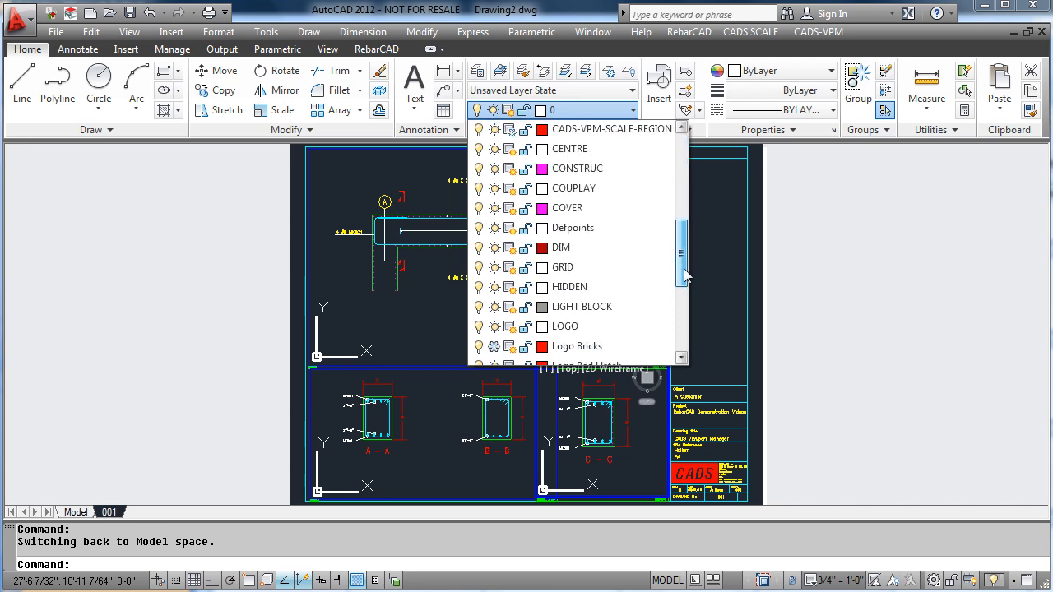
scroll(down, 3)
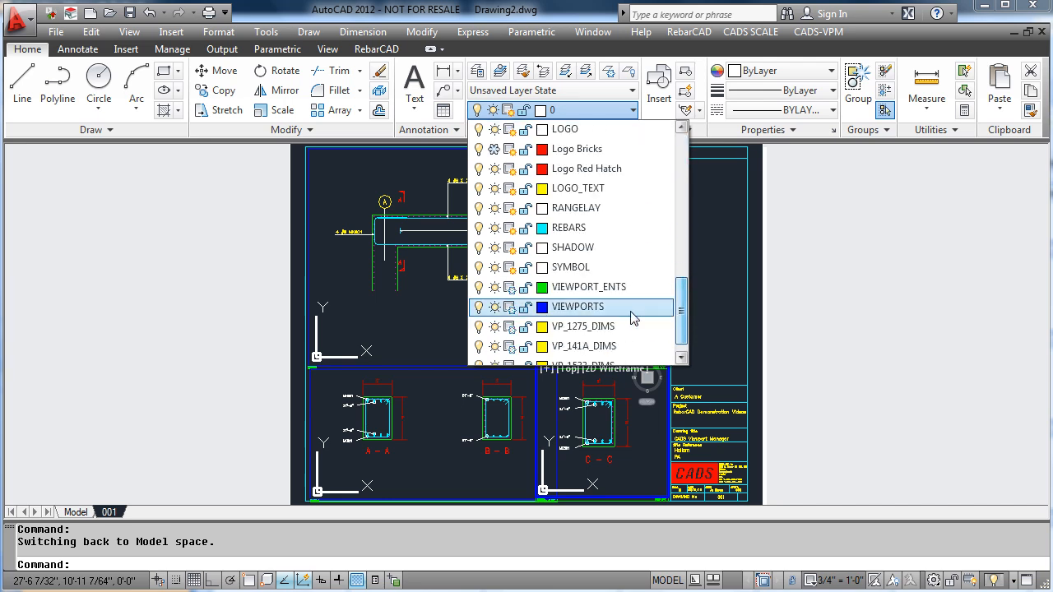